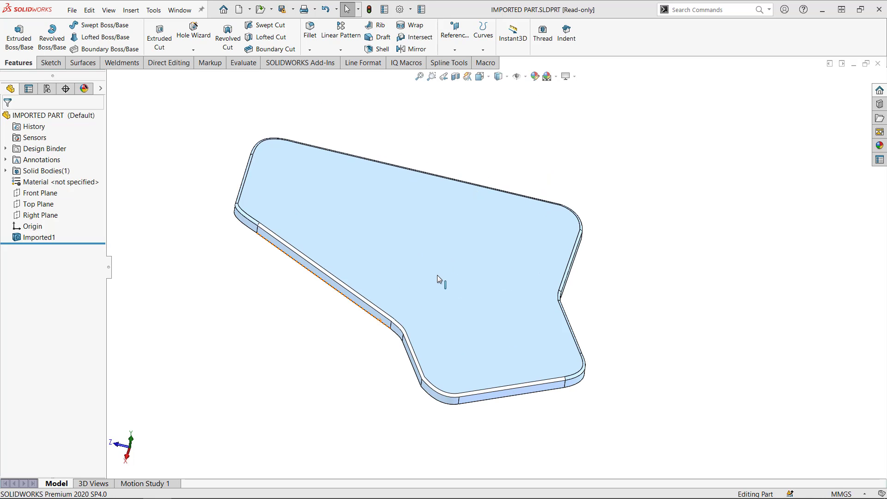
# - Orbit the plate and bring up the context menu for the Imported1 feature
pyautogui.moveTo(441, 279); pyautogui.dragTo(464, 243)
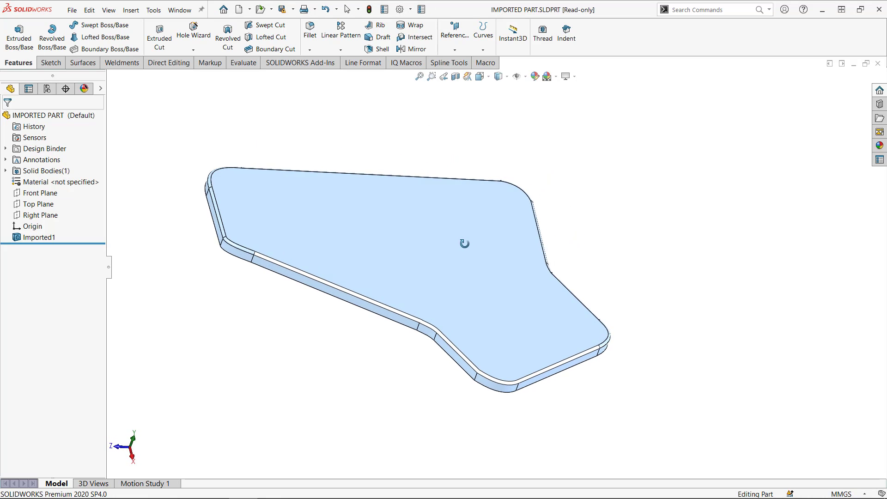
pyautogui.moveTo(509, 387)
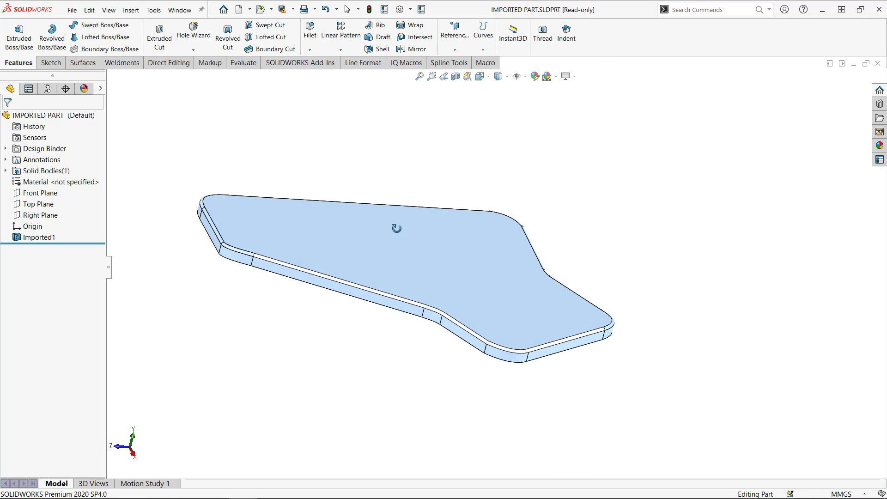
pyautogui.rightClick(40, 237)
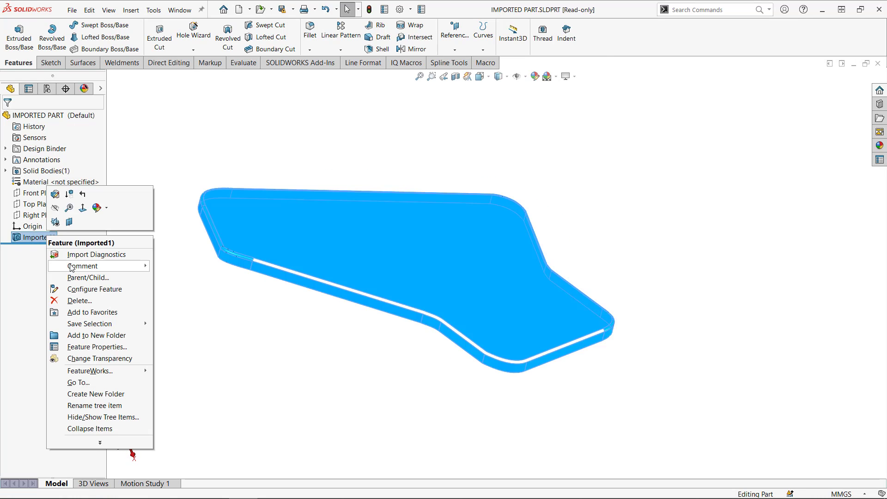
pyautogui.click(95, 254)
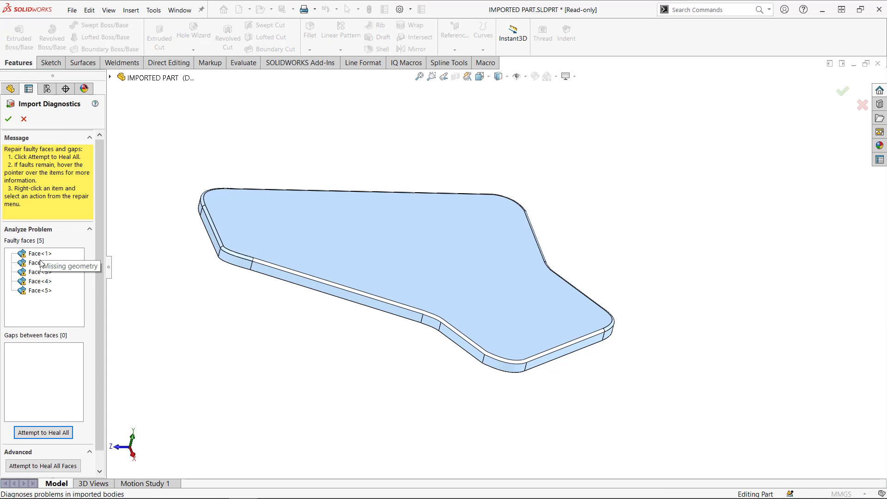
pyautogui.moveTo(39, 290)
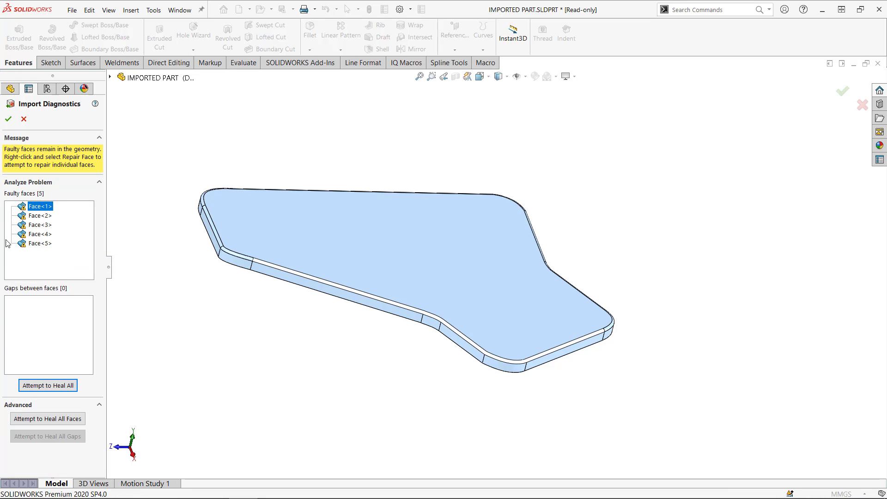
pyautogui.click(8, 119)
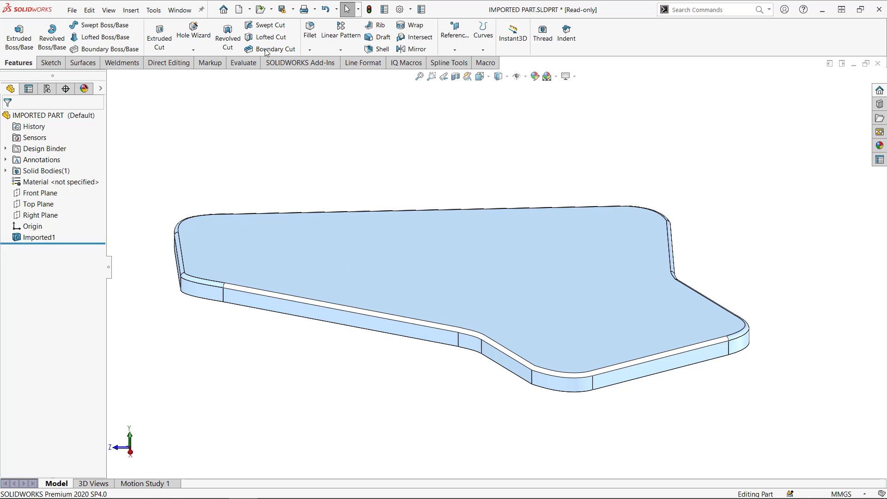
pyautogui.moveTo(595, 328)
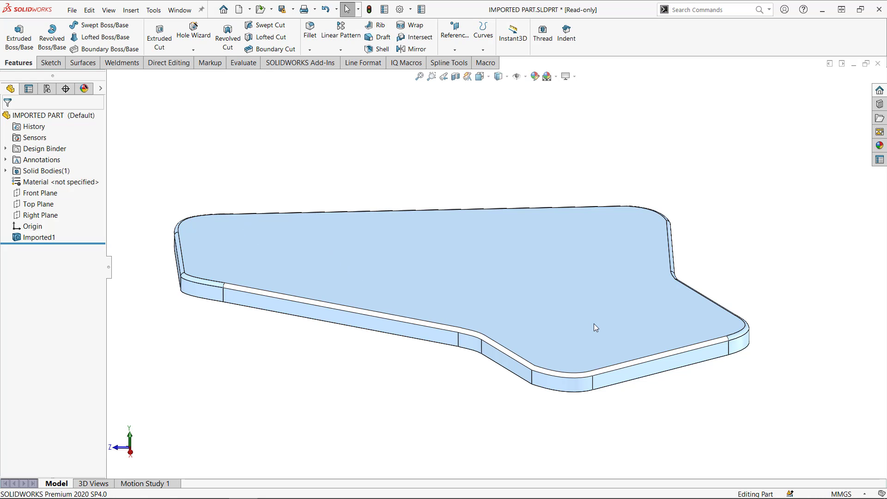
# - Export the part as IGES with chosen options, replacing the existing IMPORTED PART.IGS
pyautogui.click(515, 274)
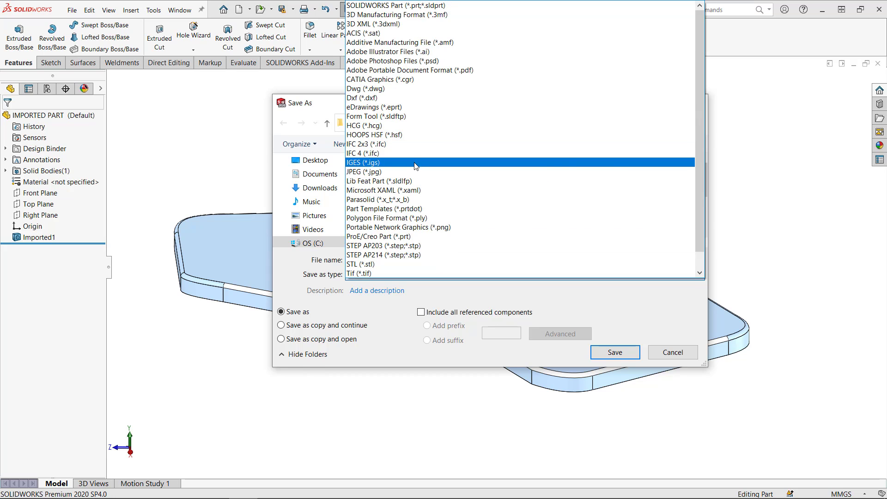
pyautogui.click(365, 162)
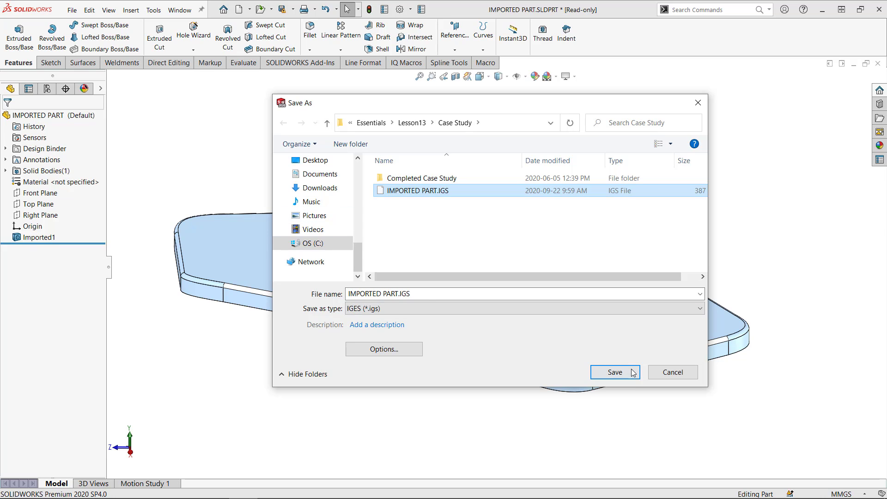
pyautogui.click(614, 372)
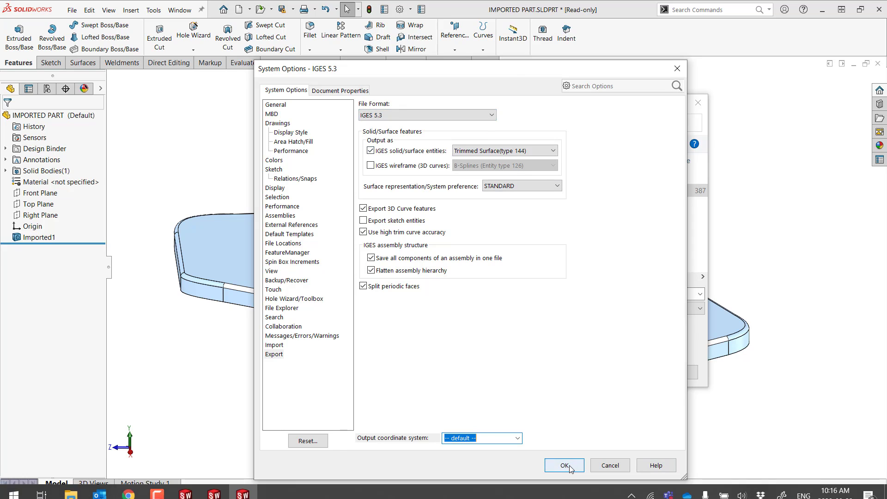
pyautogui.click(564, 466)
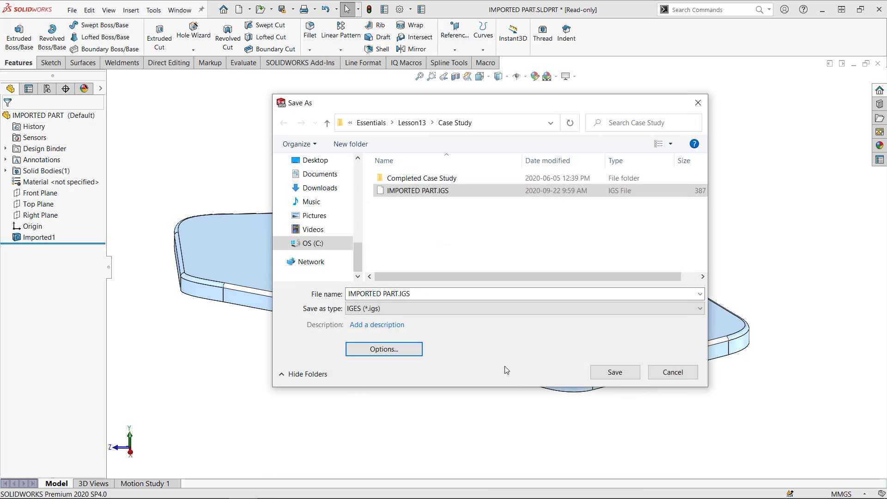
pyautogui.click(615, 372)
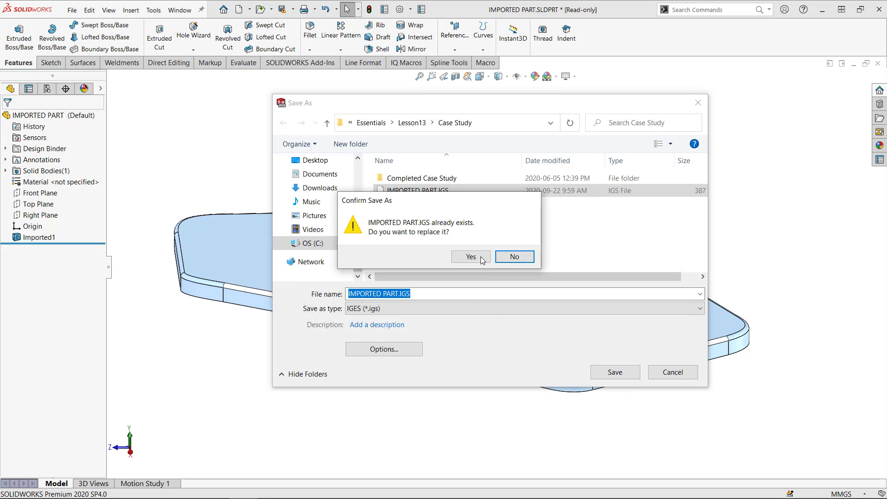
pyautogui.click(470, 257)
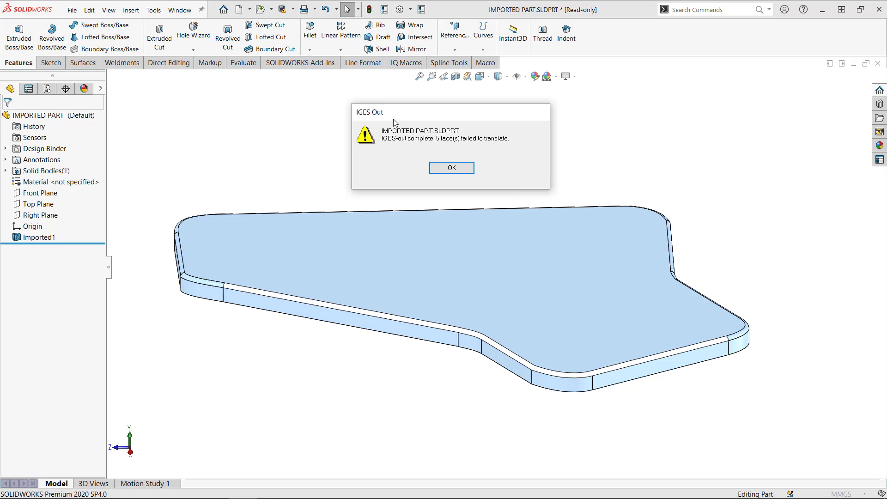
pyautogui.moveTo(474, 151)
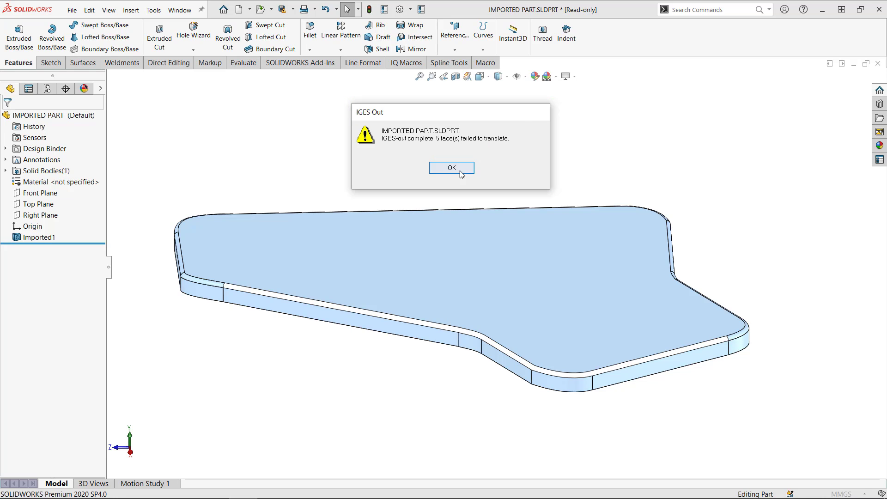
# - Dismiss the translation warning and reopen IMPORTED PART.IGS with general import settings
pyautogui.click(451, 167)
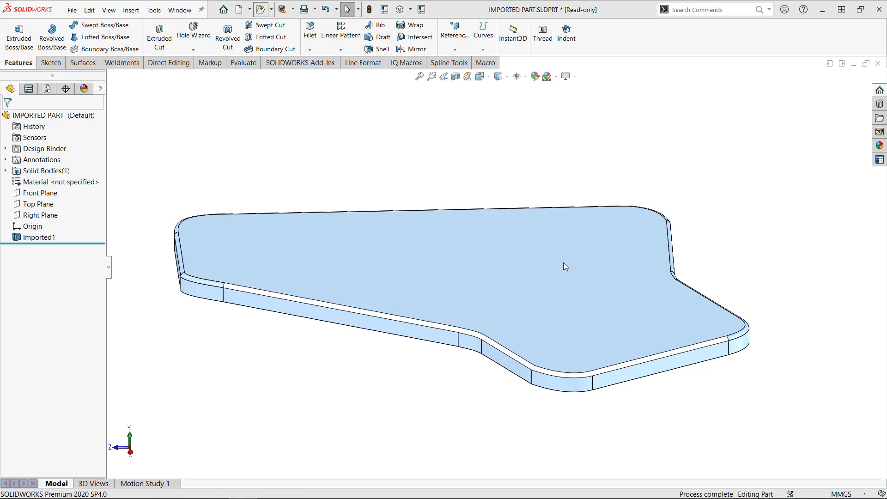
pyautogui.click(259, 10)
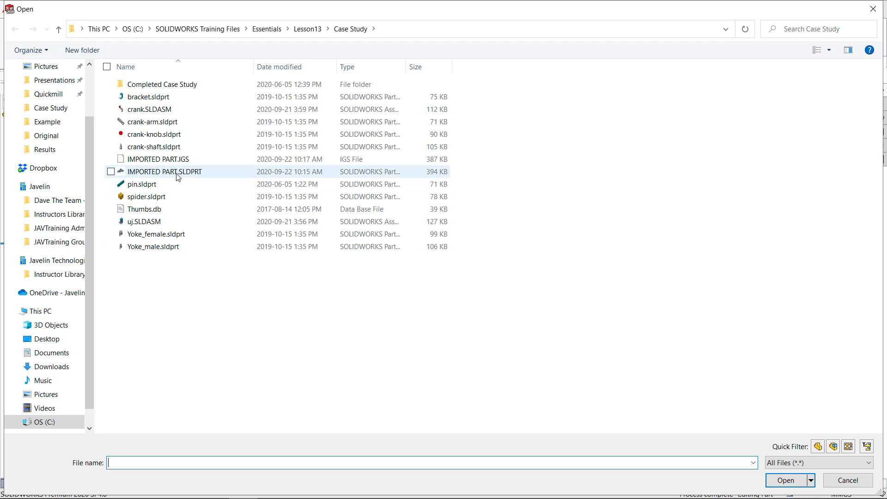
pyautogui.click(160, 159)
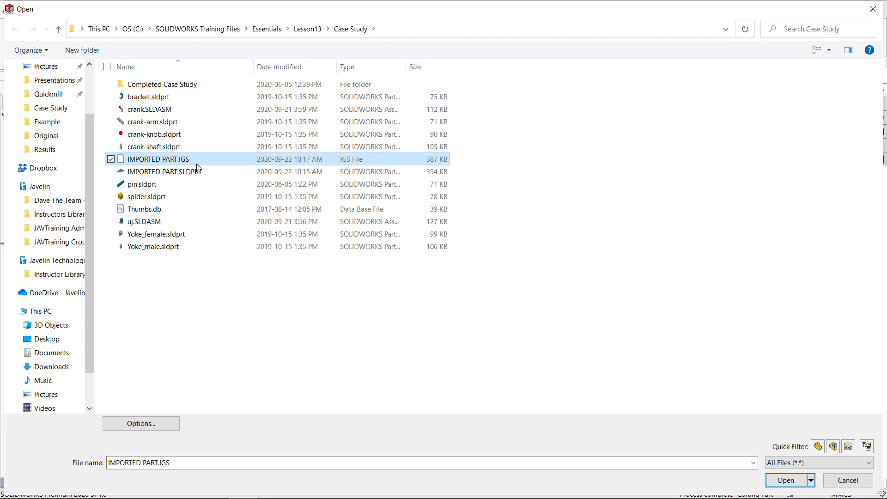
pyautogui.moveTo(418, 394)
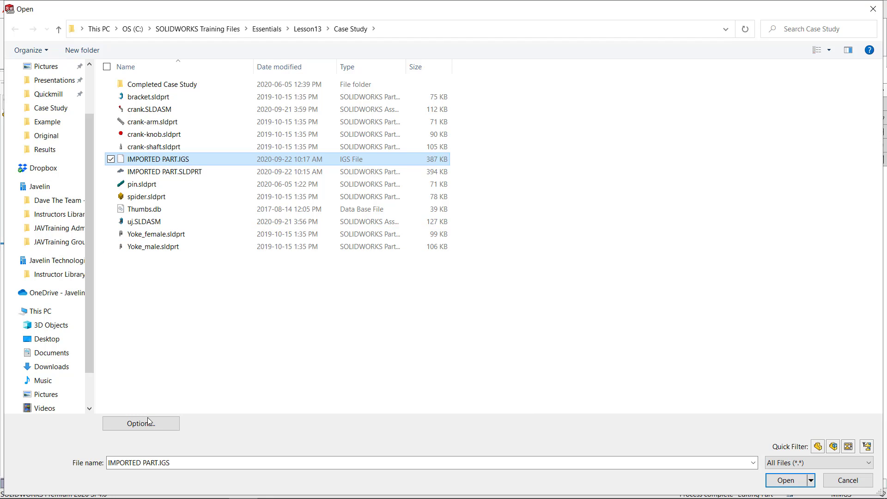
pyautogui.click(141, 423)
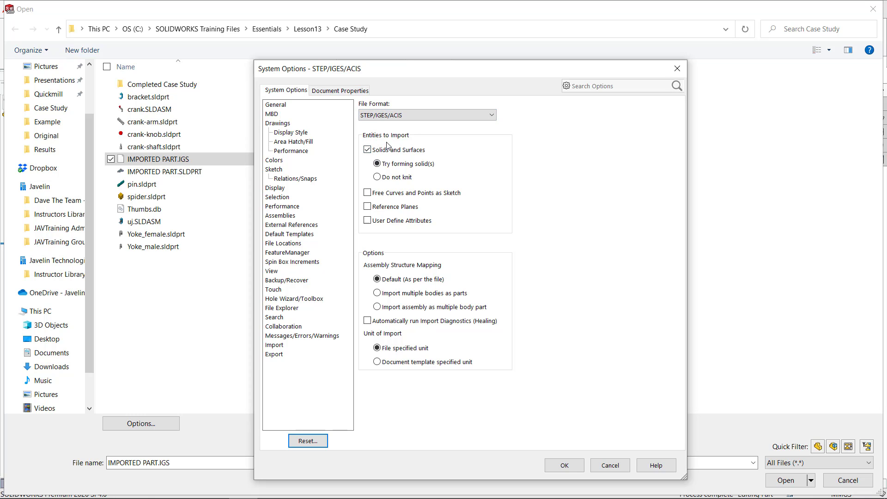
pyautogui.click(427, 115)
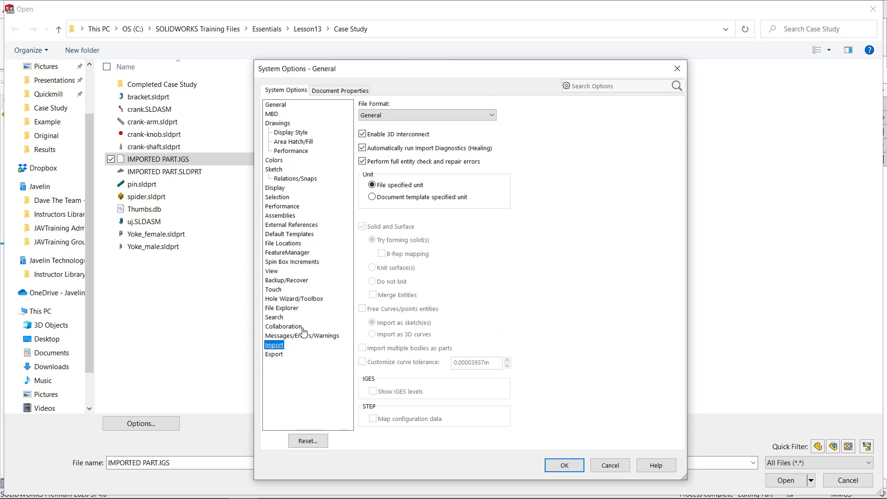
pyautogui.click(563, 465)
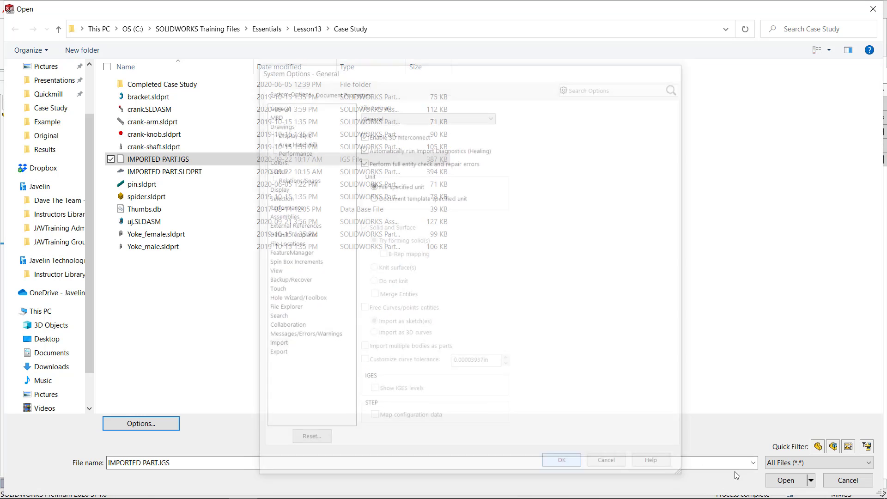
pyautogui.click(787, 480)
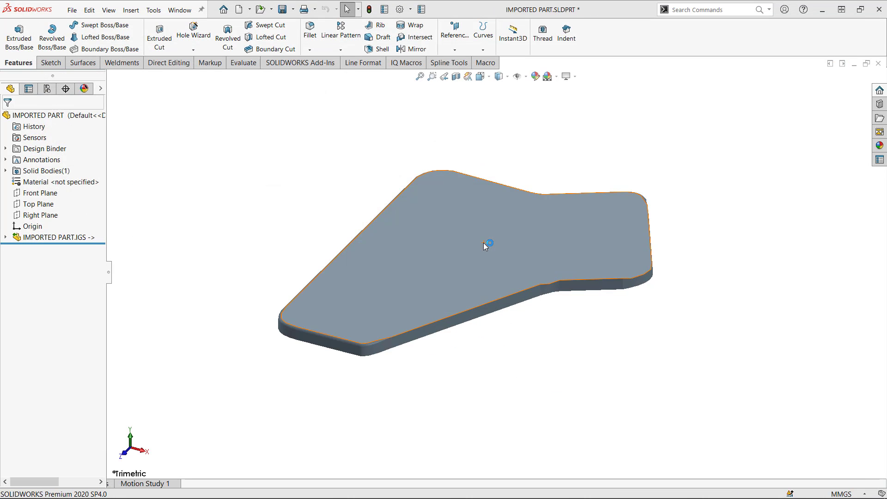
# - Dissolve the IMPORTED PART.IGS feature to break its link to the IGES file
pyautogui.click(51, 237)
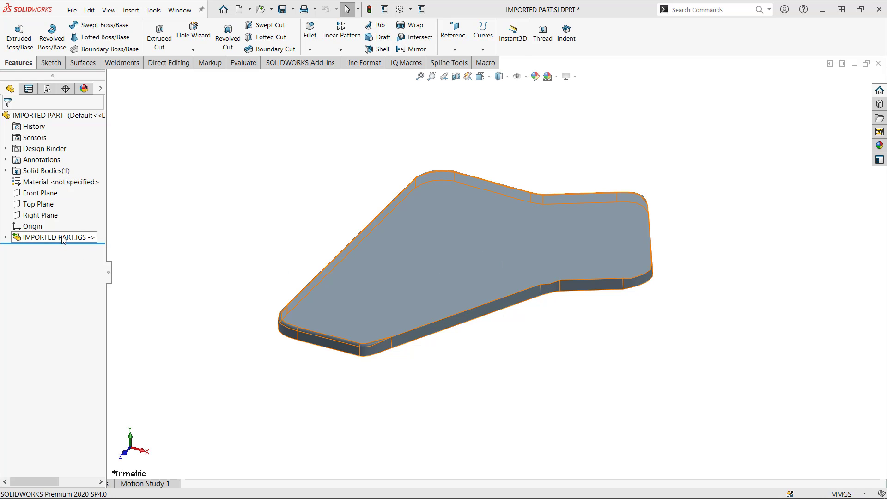
pyautogui.rightClick(56, 237)
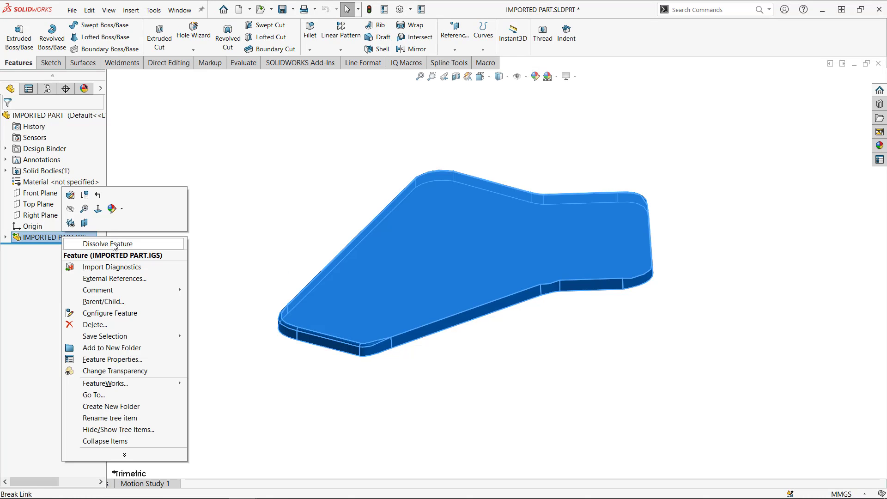
pyautogui.click(105, 243)
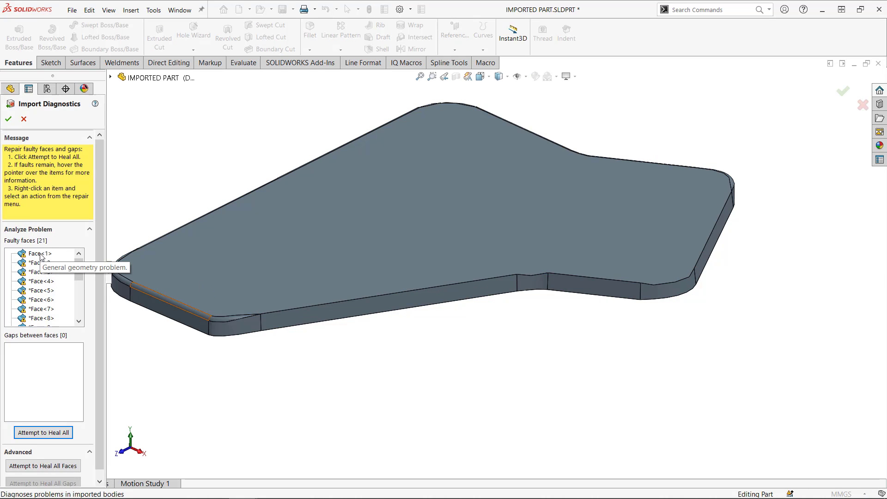
# - Review the faulty faces list in Import Diagnostics and close it
pyautogui.click(41, 281)
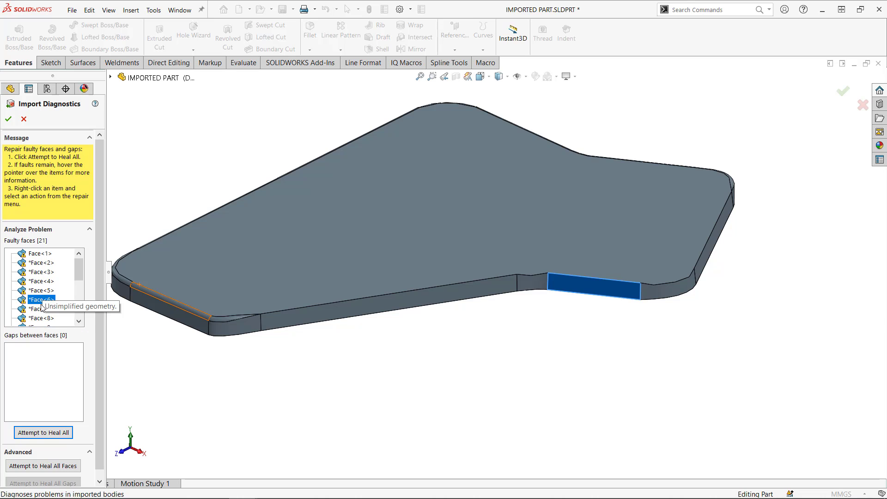
pyautogui.scroll(-3)
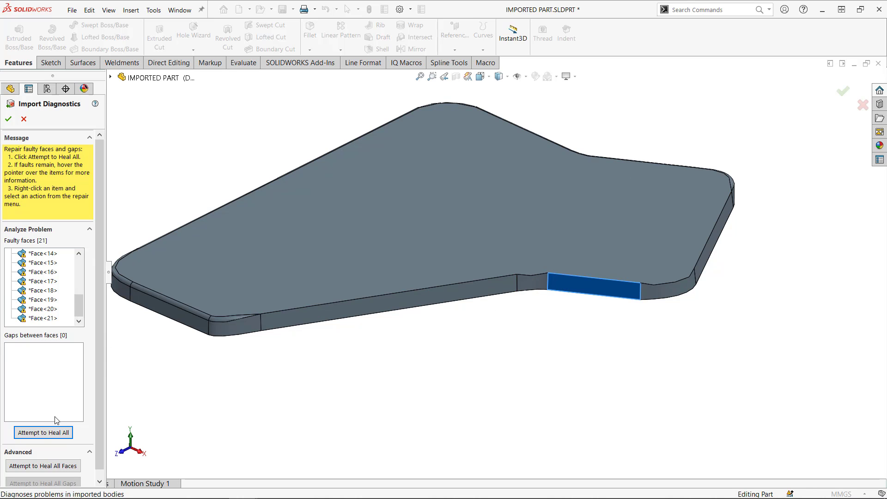
pyautogui.click(43, 432)
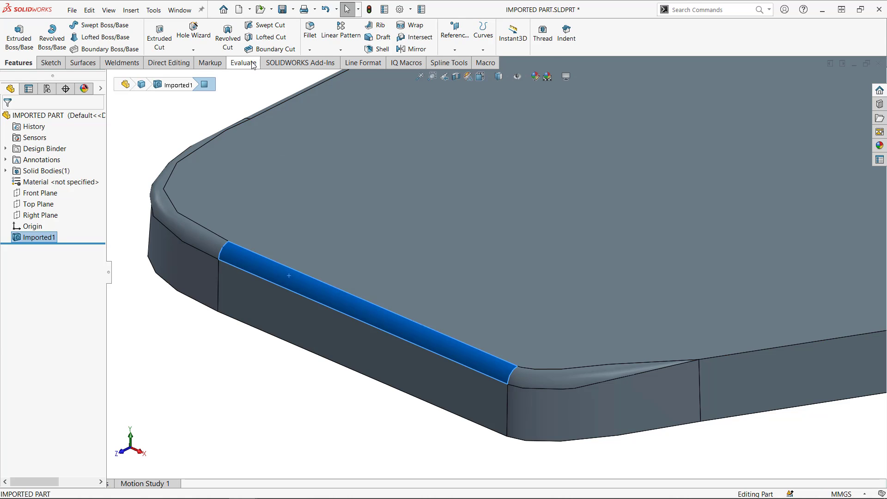
# - Check the selected face with minimum radius of curvature reported, highlighting the 0.1 mm result
pyautogui.click(287, 25)
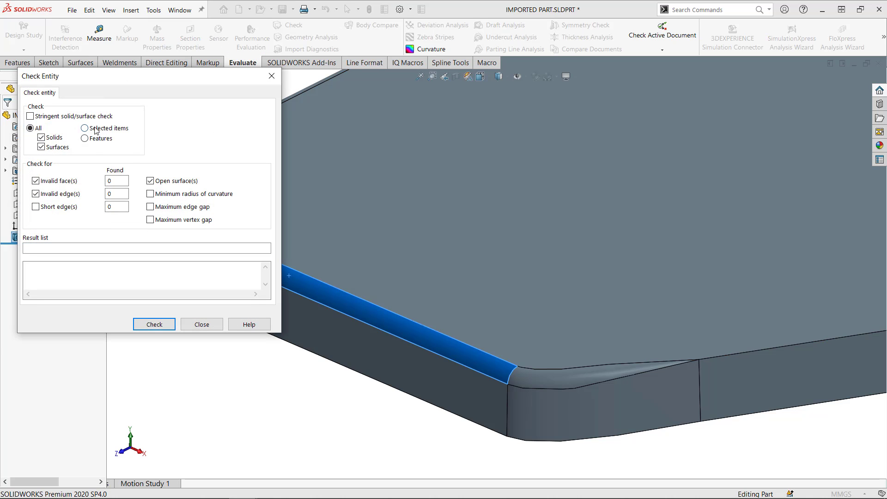
pyautogui.click(84, 128)
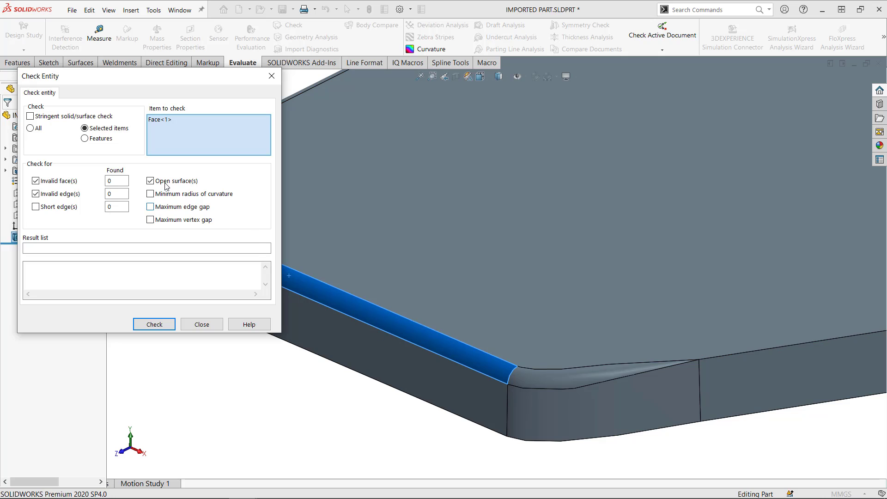
pyautogui.click(150, 194)
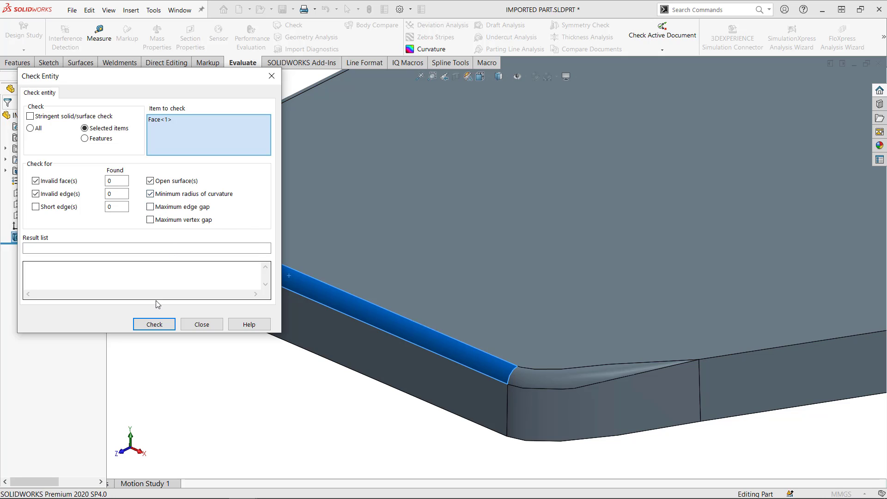
pyautogui.click(153, 325)
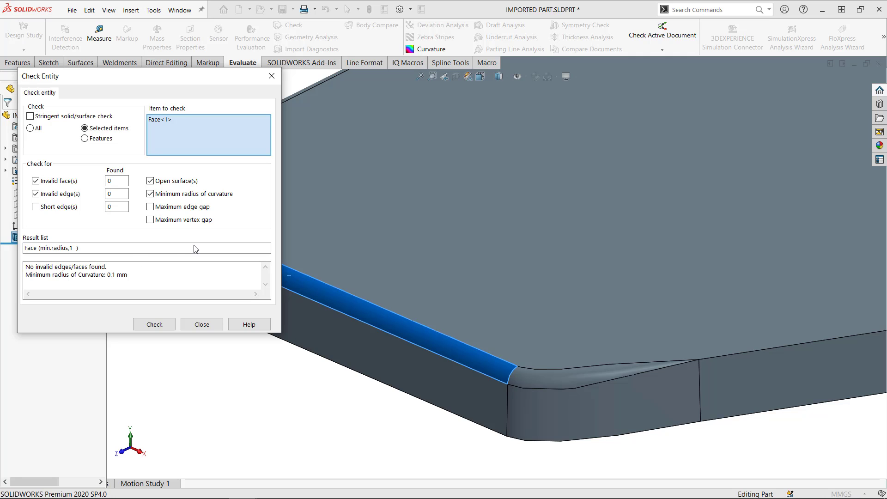
pyautogui.click(202, 325)
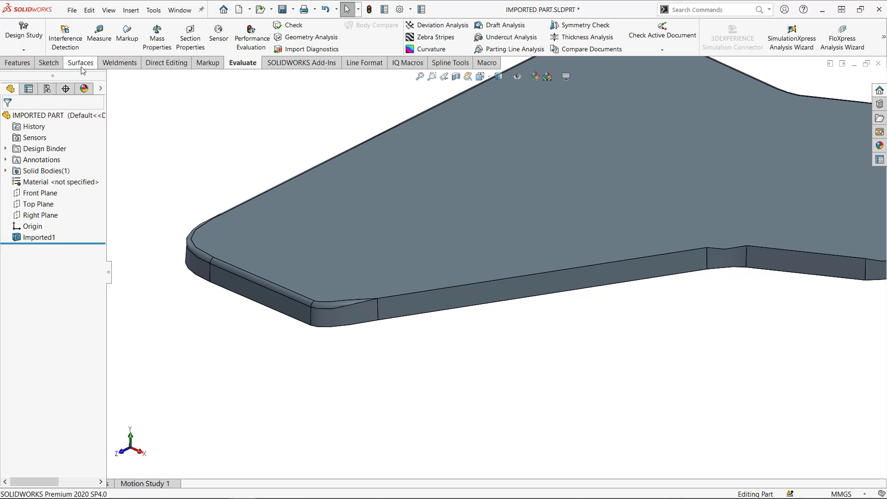
pyautogui.click(168, 63)
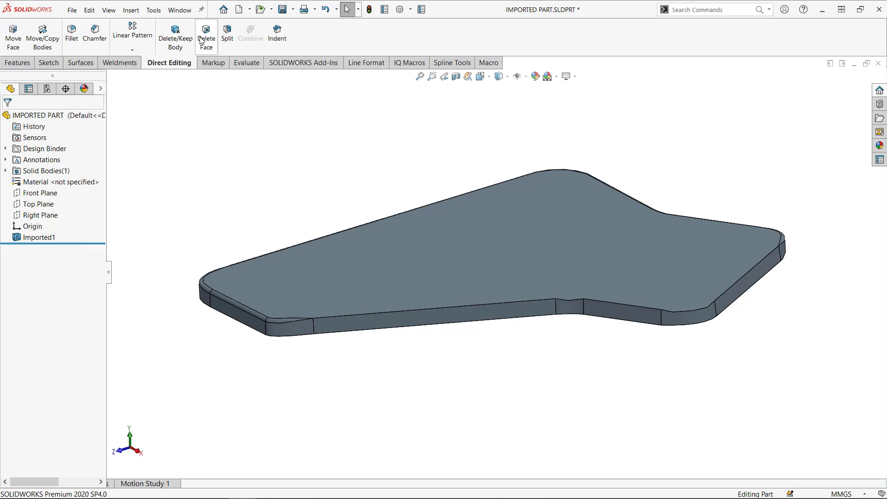
pyautogui.click(207, 36)
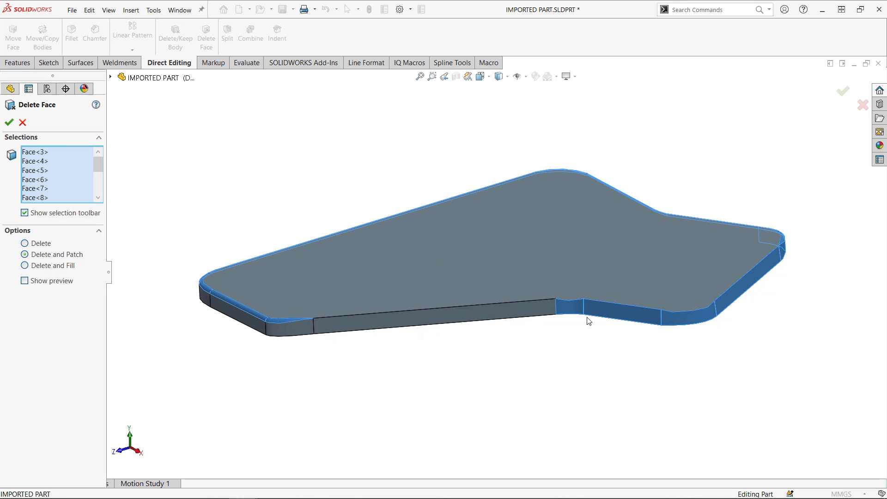
pyautogui.click(588, 321)
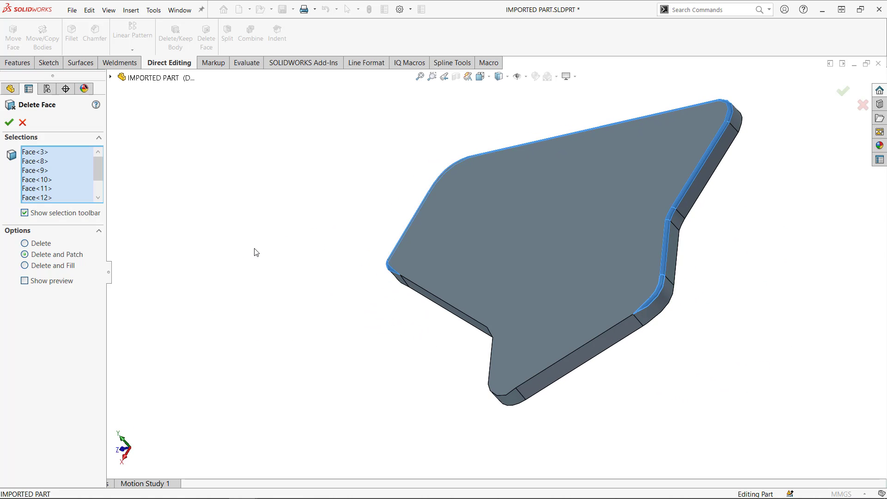
pyautogui.click(9, 122)
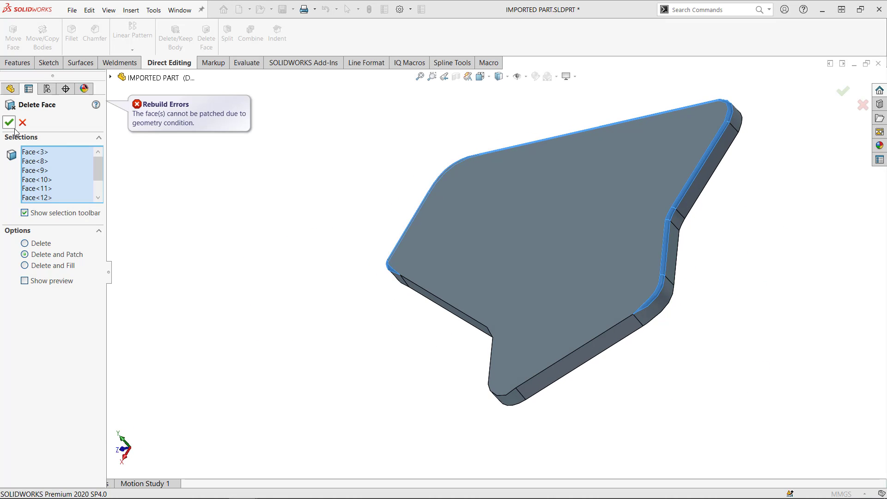
pyautogui.rightClick(37, 179)
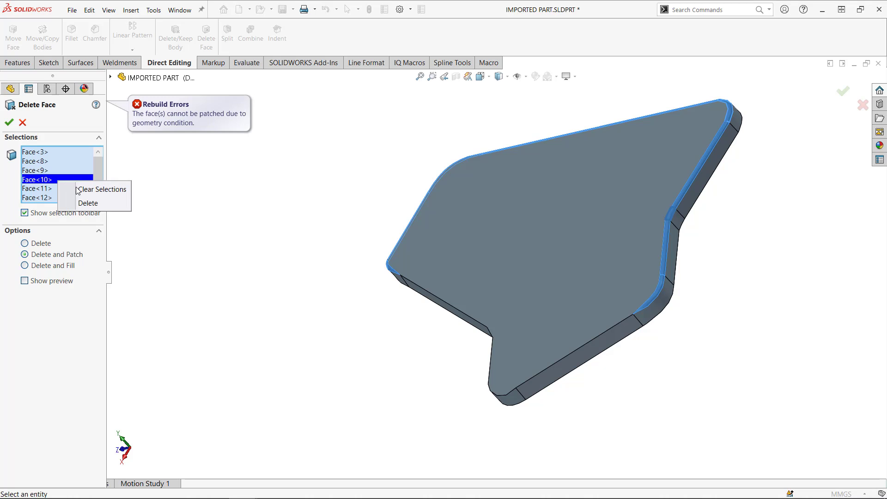
pyautogui.click(103, 189)
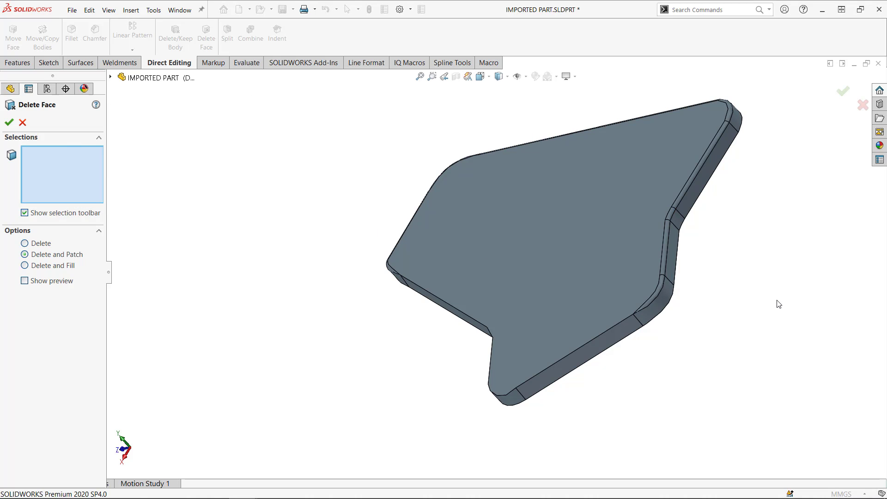
pyautogui.click(568, 287)
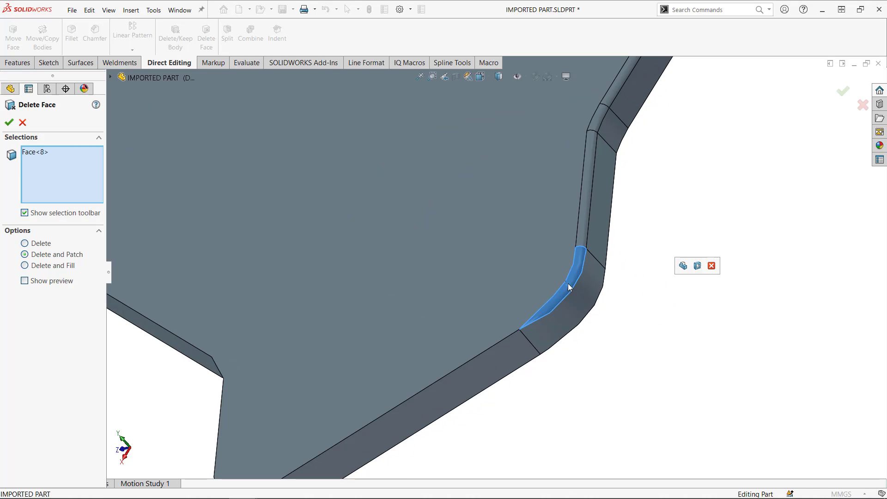
pyautogui.click(9, 122)
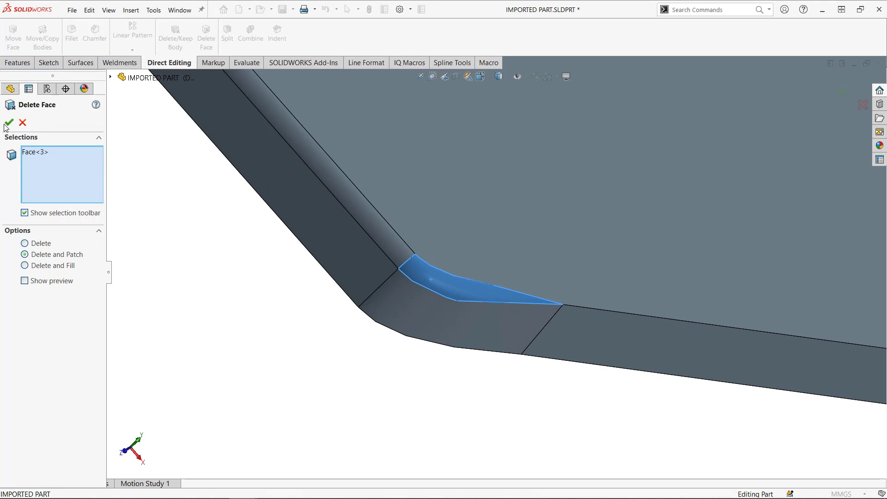
pyautogui.click(8, 122)
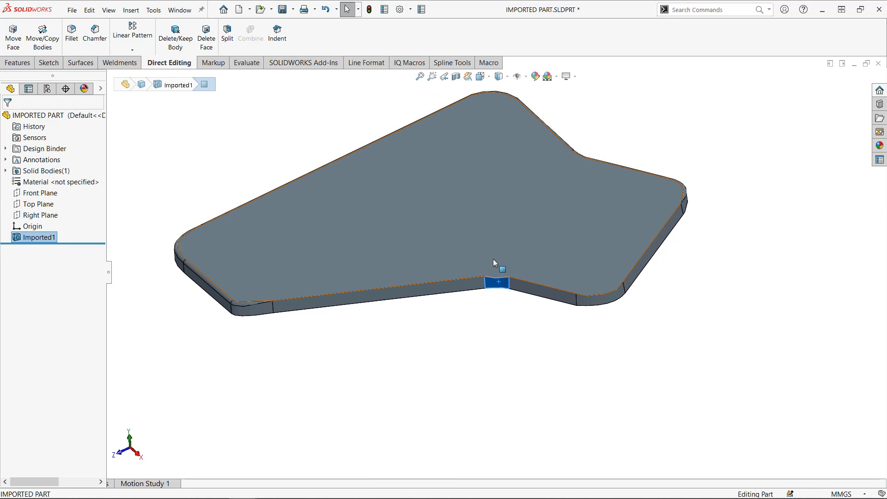
# - Inspect the plate's underside and top, then select its top face for offsetting
pyautogui.moveTo(495, 262); pyautogui.dragTo(488, 284)
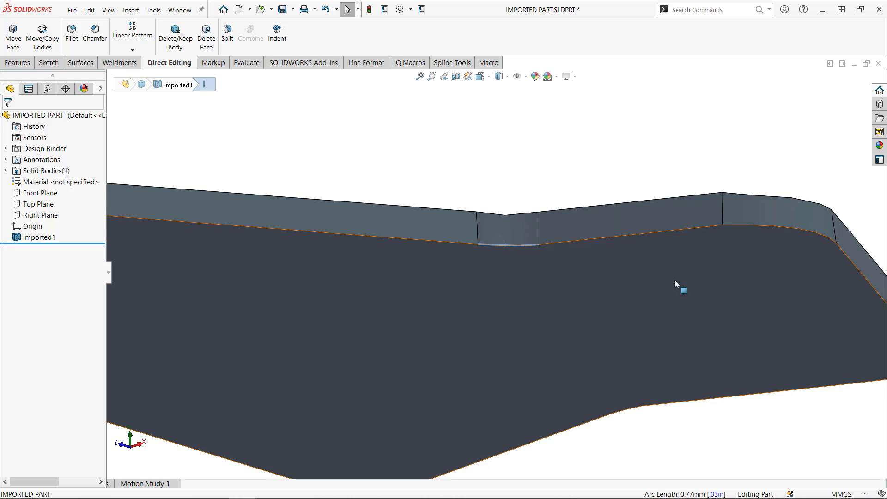
pyautogui.moveTo(676, 283); pyautogui.dragTo(531, 376)
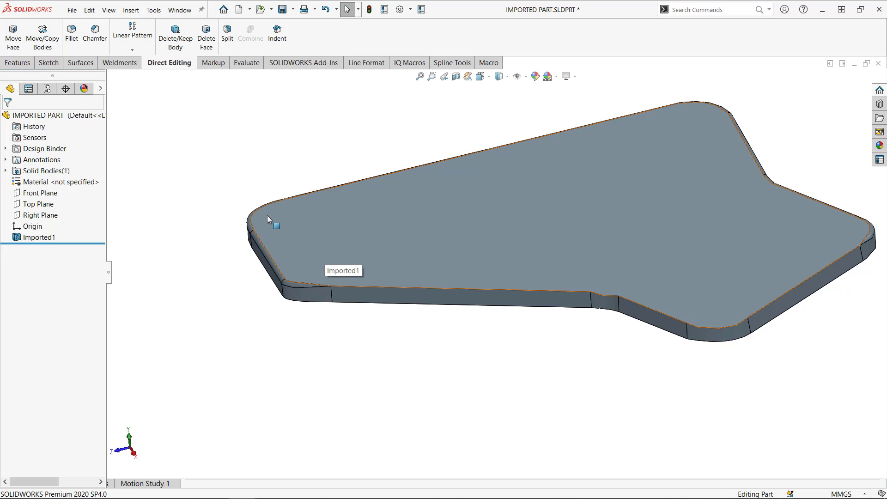
pyautogui.moveTo(465, 231)
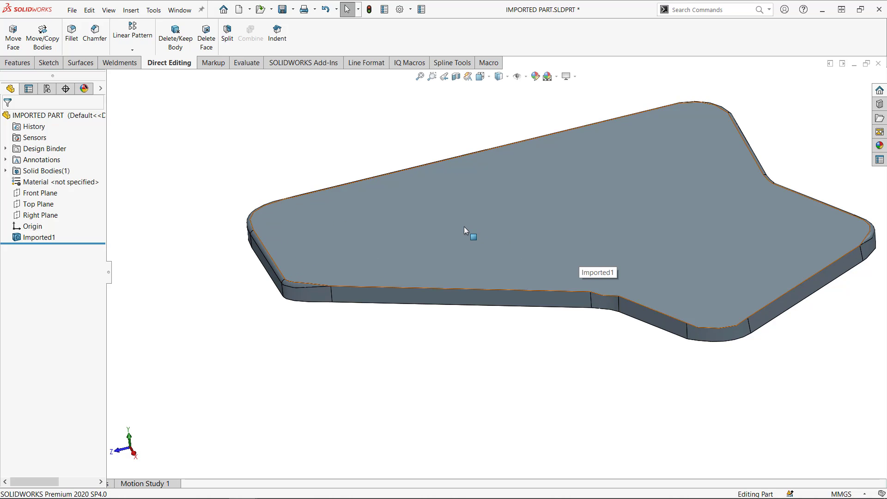
pyautogui.click(469, 236)
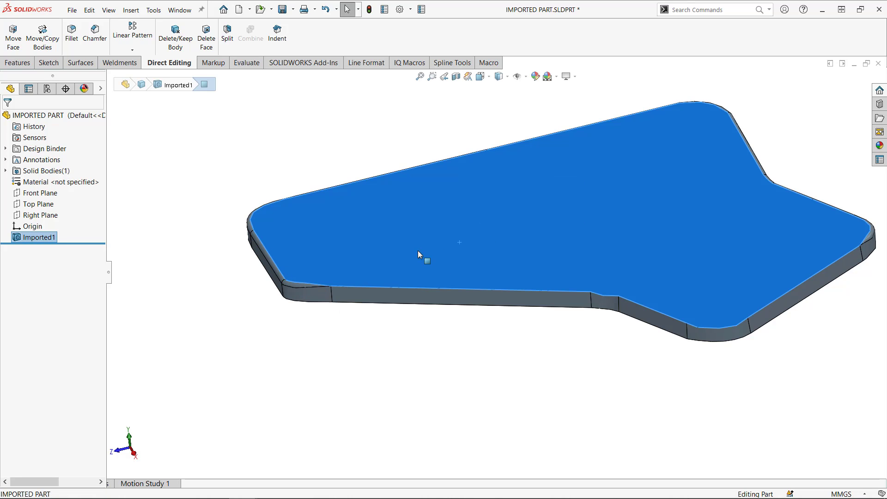
pyautogui.moveTo(328, 178)
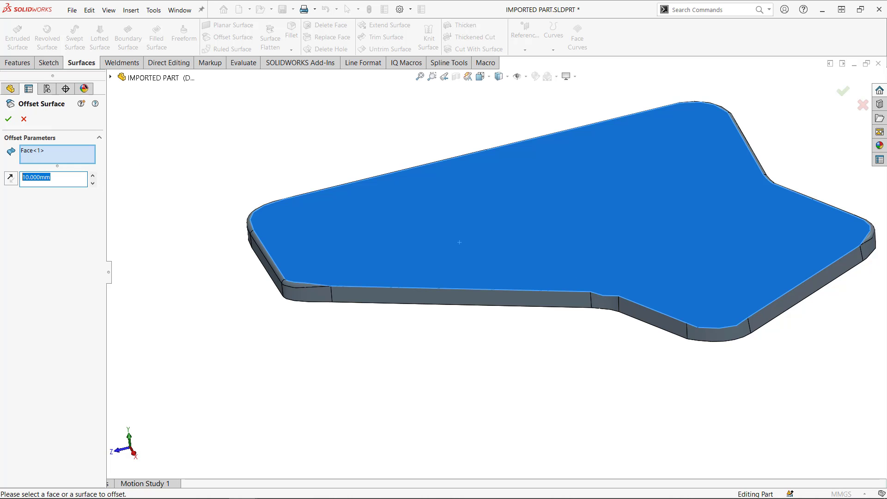
# - Confirm the offset surface of the top face and begin the next surface operation
pyautogui.click(8, 119)
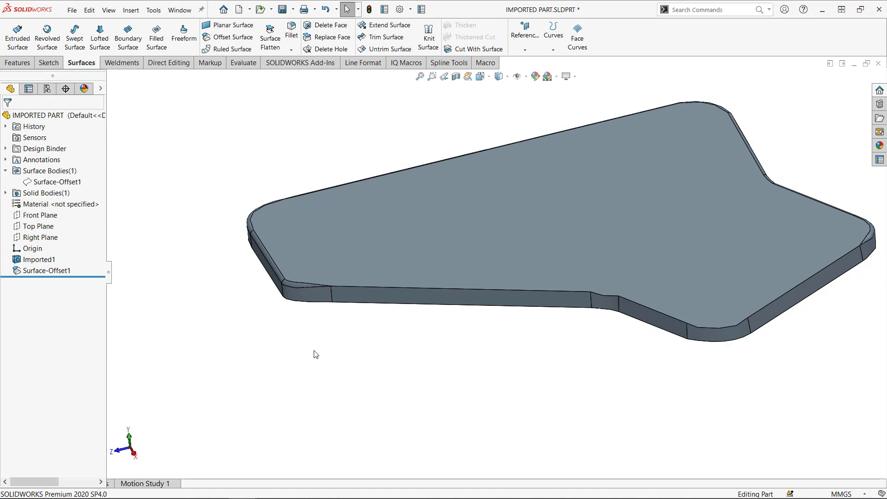
pyautogui.moveTo(324, 273)
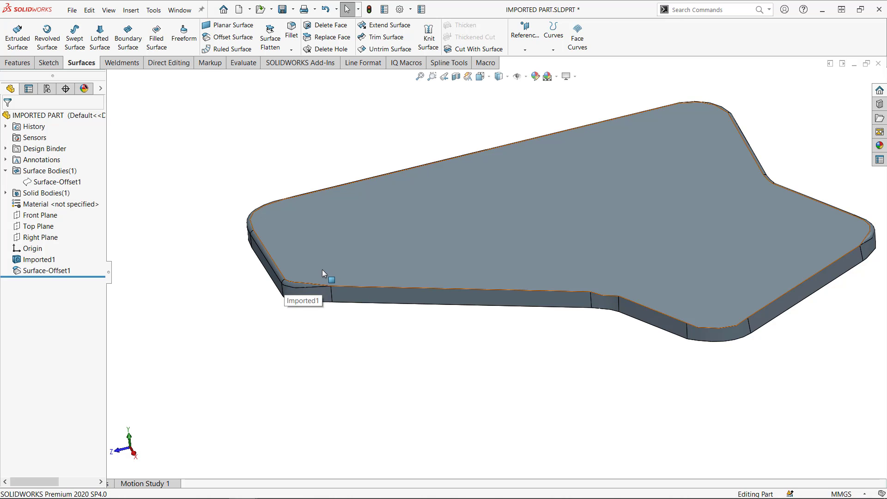
pyautogui.moveTo(325, 162)
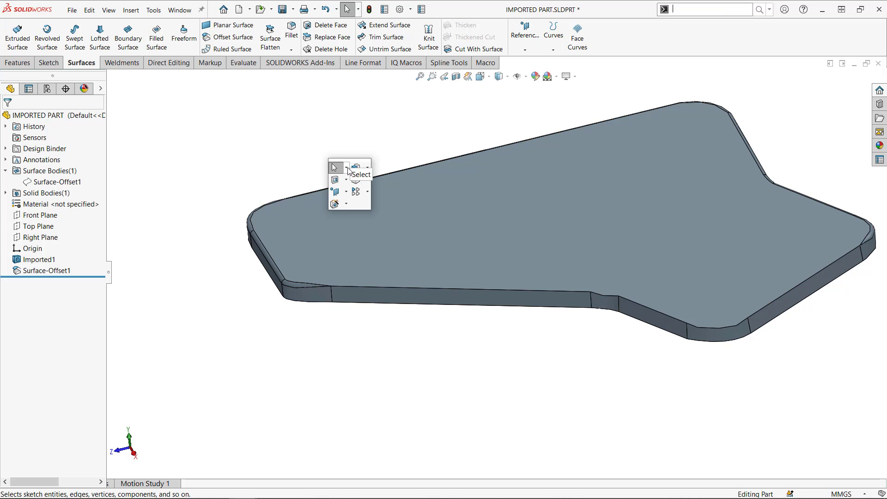
pyautogui.click(346, 167)
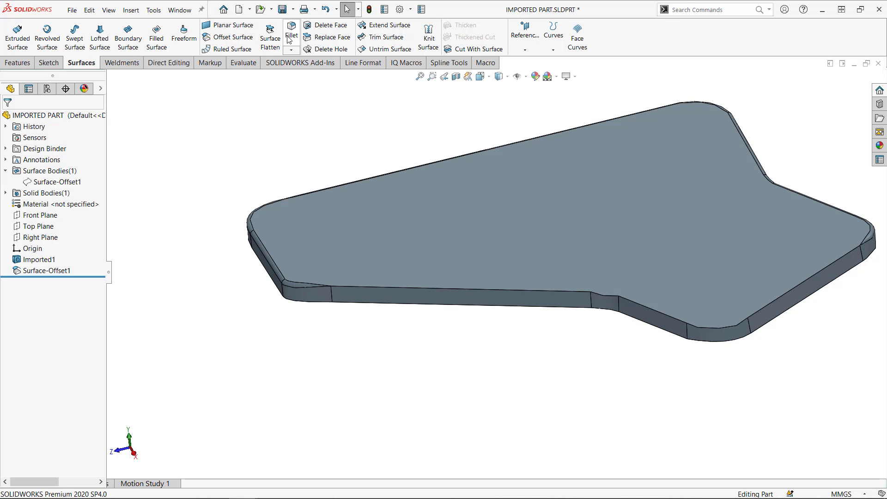
pyautogui.click(330, 37)
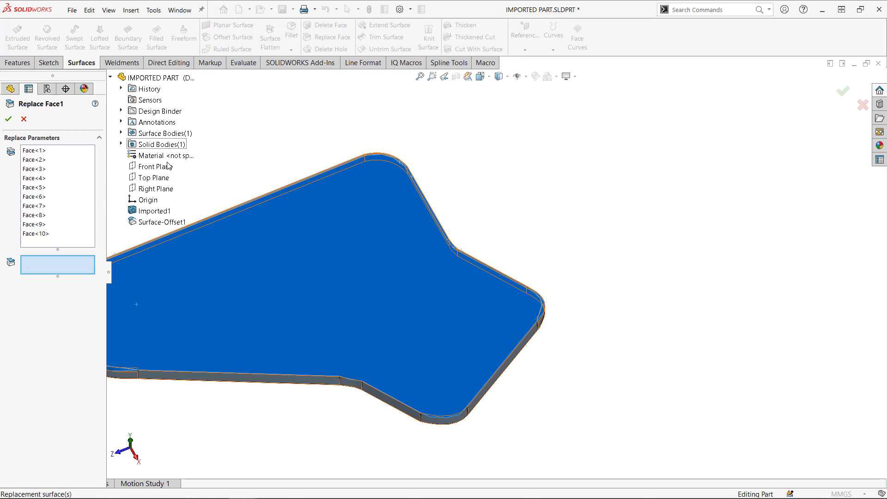
# - Replace the plate faces with Surface-Offset1 and start a fillet on the top face
pyautogui.click(120, 133)
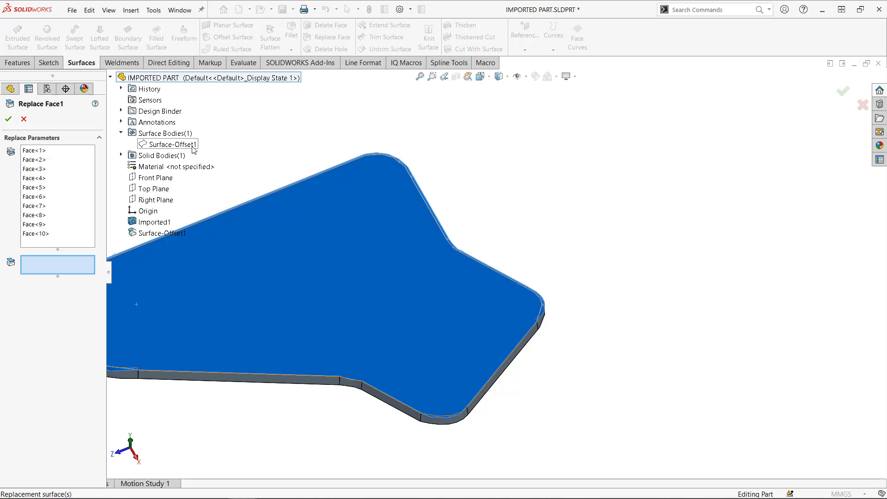
pyautogui.click(169, 143)
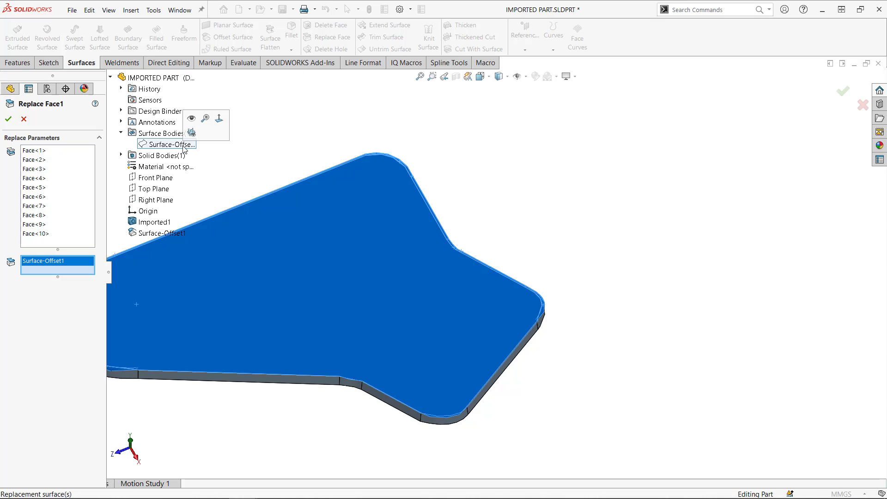
pyautogui.click(7, 119)
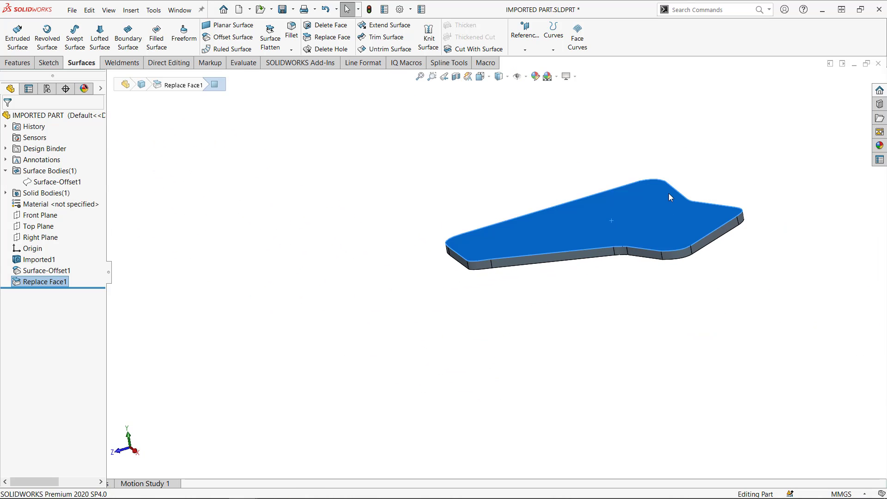
pyautogui.click(290, 31)
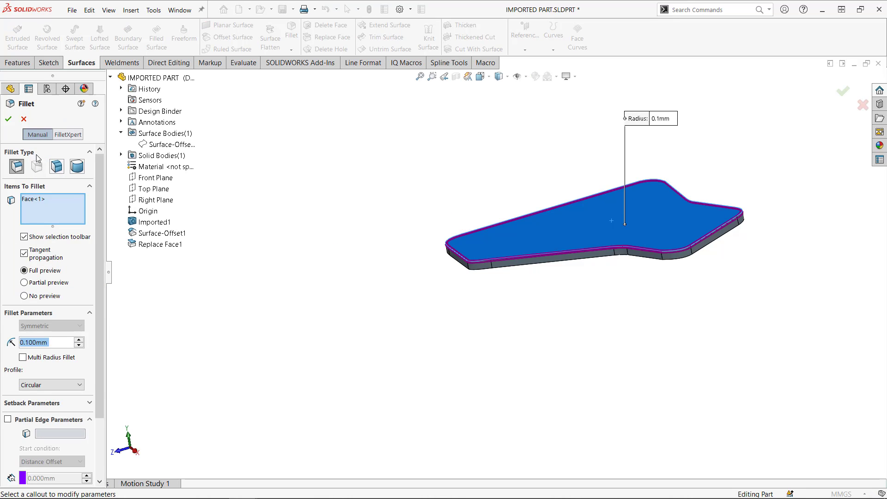
# - Accept the 0.1 mm fillet, then delete the Fillet1 feature from the tree
pyautogui.click(8, 119)
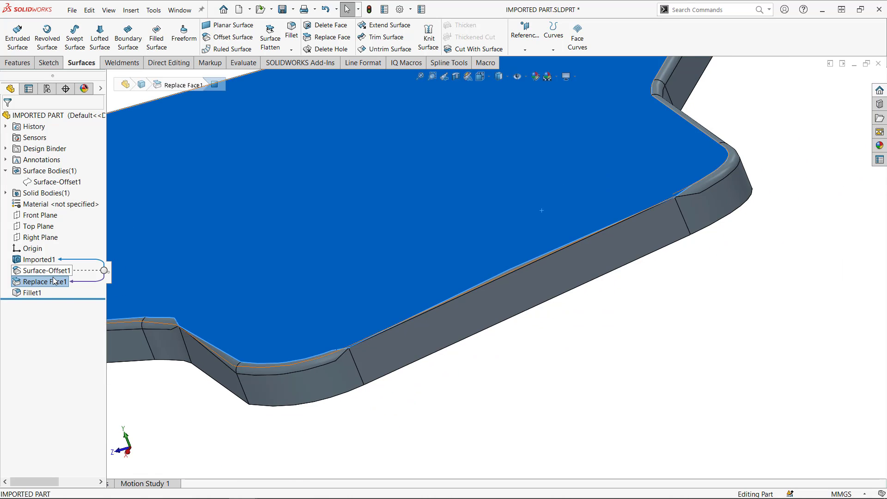
pyautogui.rightClick(32, 293)
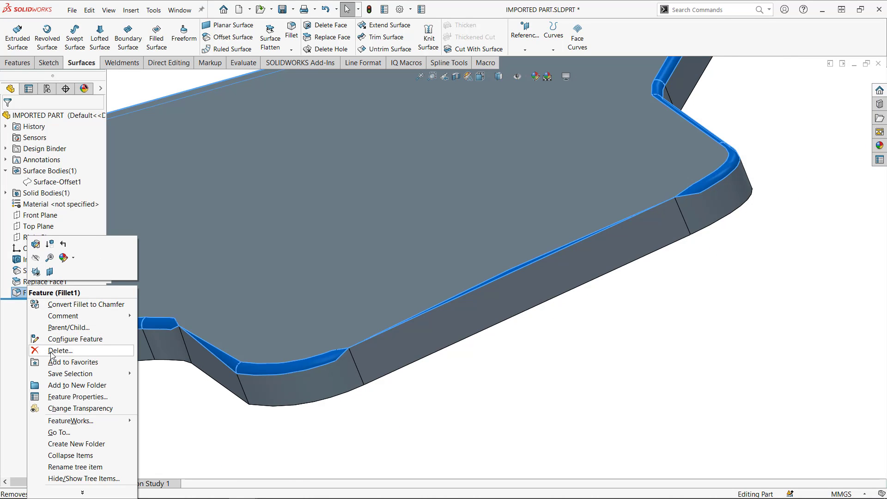
pyautogui.click(60, 351)
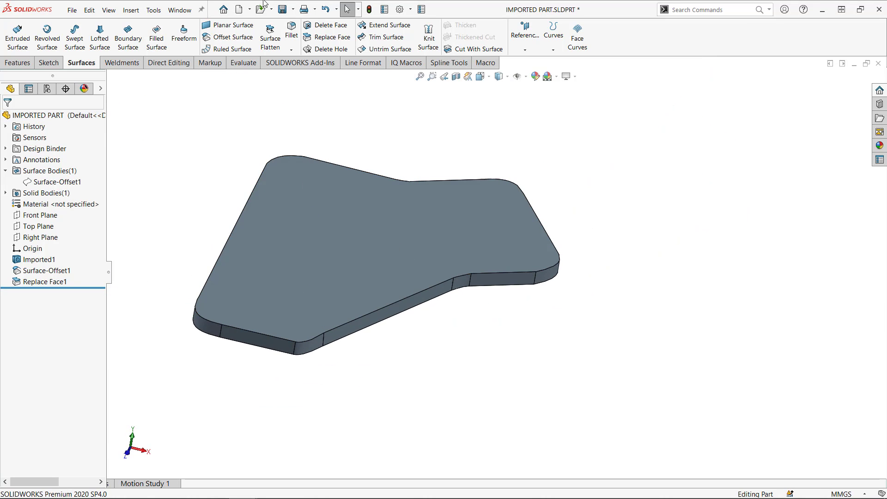
# - Add Fillet2, a 0.1 mm face fillet with the top face in Face Set 1 and side faces in Face Set 2
pyautogui.click(291, 31)
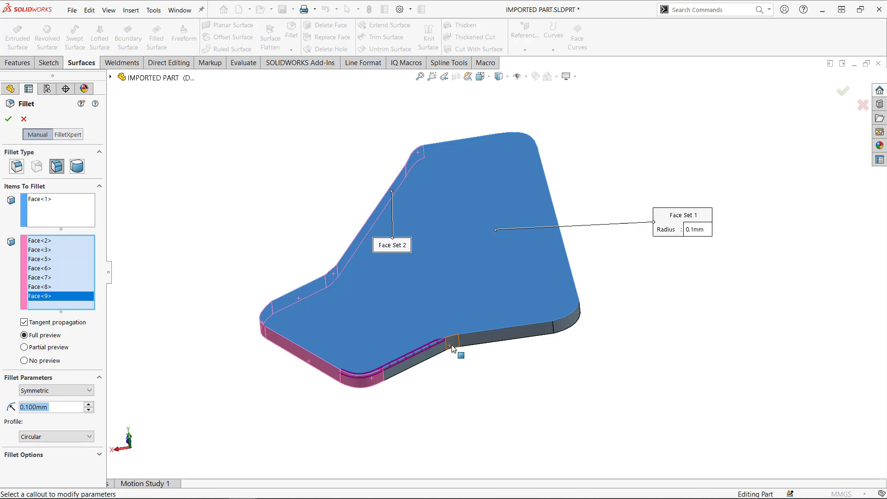
pyautogui.click(565, 327)
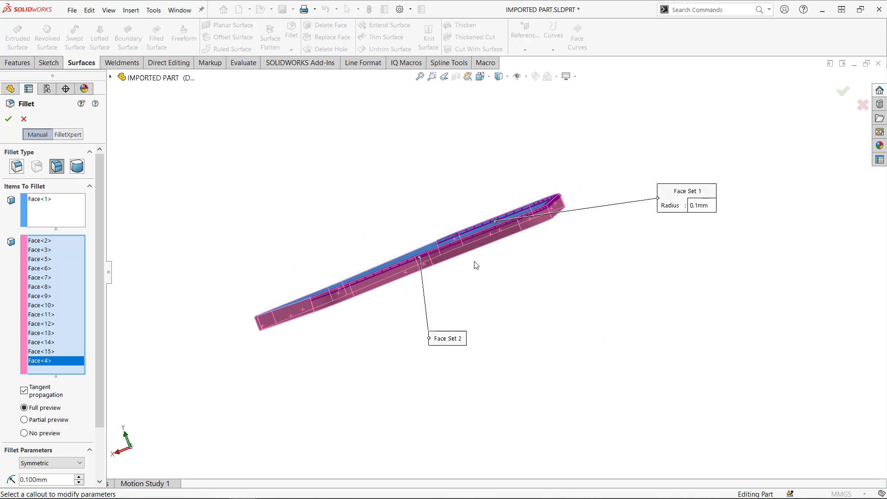
pyautogui.click(8, 119)
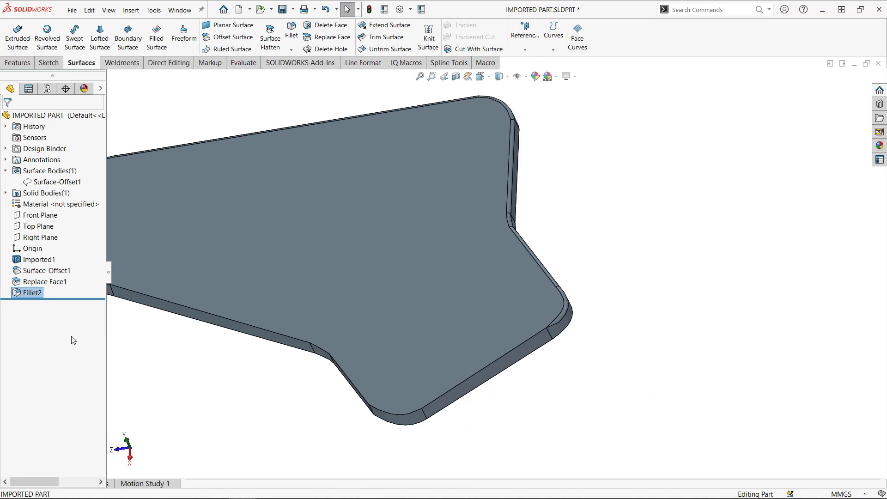
# - Suppress Surface-Offset1, Replace Face1 and Fillet2, and start a sketch on the plate's top face
pyautogui.click(47, 270)
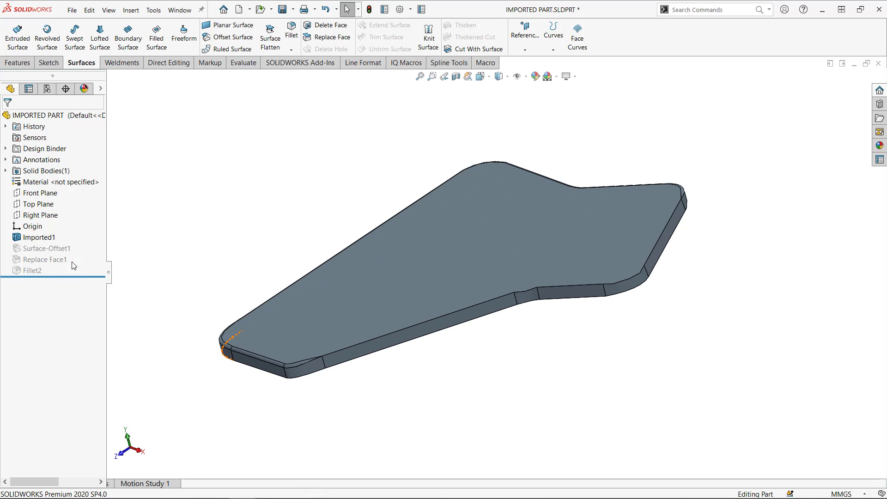
pyautogui.click(510, 381)
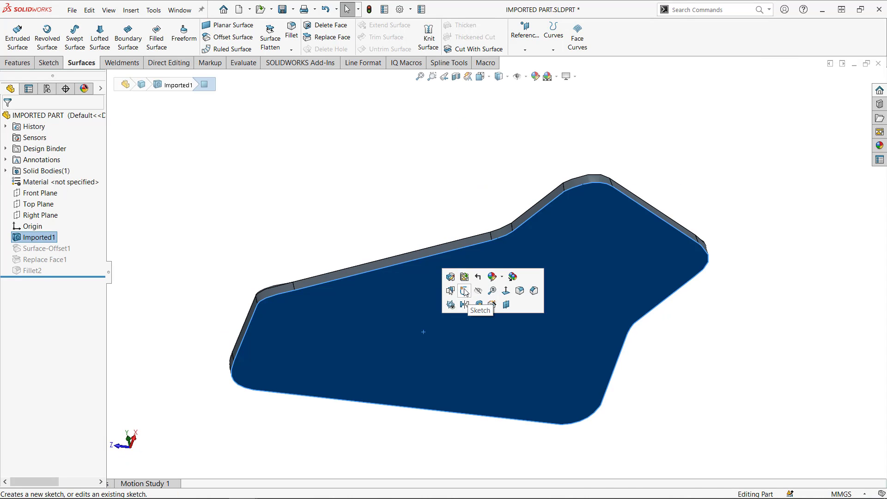
pyautogui.click(464, 291)
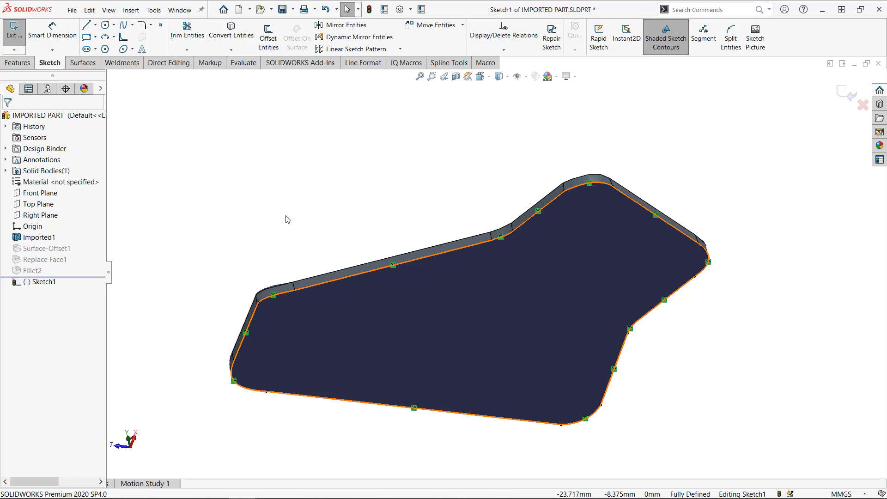
# - Boss-Extrude the plate-outline sketch Up To Surface, ending at the selected face, as Boss-Extrude1
pyautogui.rightClick(382, 194)
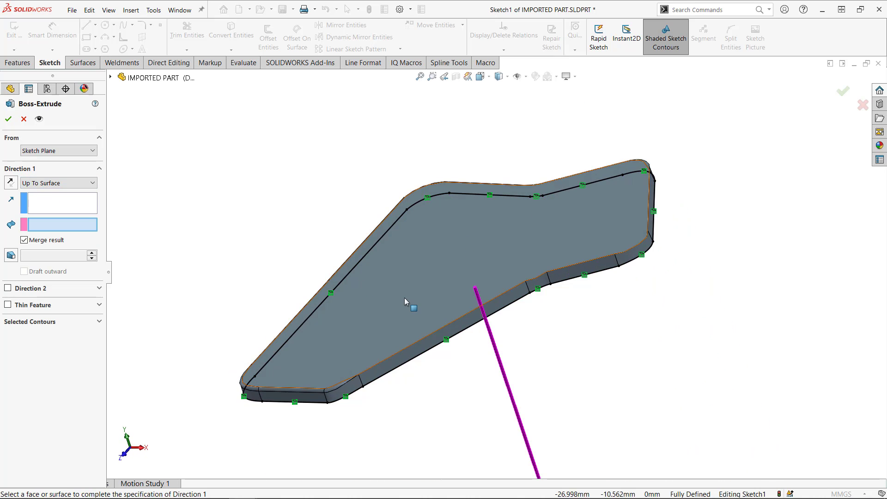
pyautogui.click(404, 302)
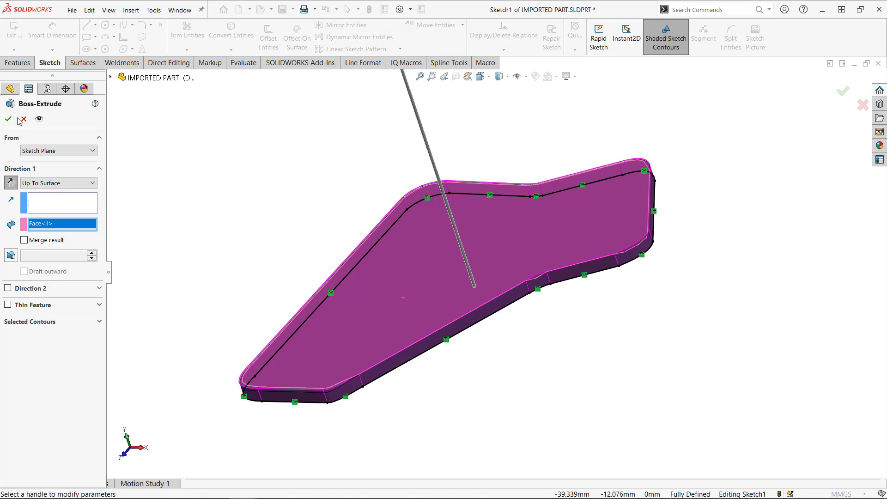
pyautogui.click(8, 119)
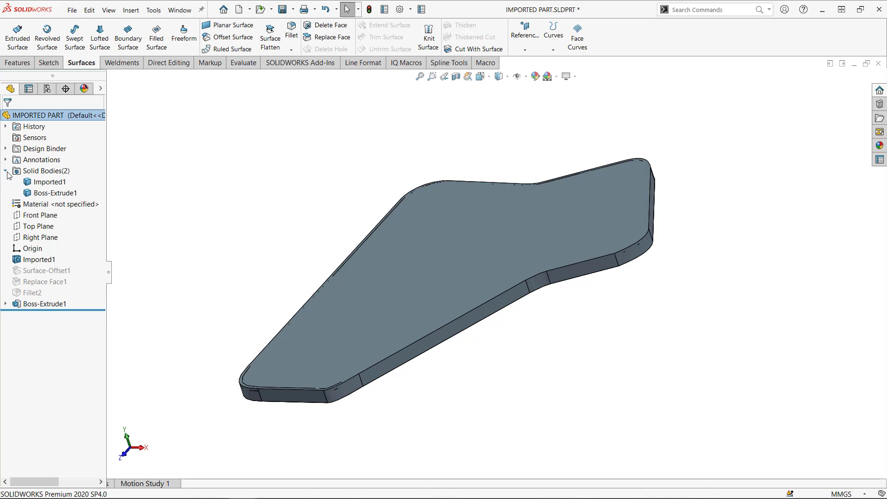
# - Add Fillet3, a 0.1 mm fillet around the top edges of the Boss-Extrude1 solid
pyautogui.click(54, 193)
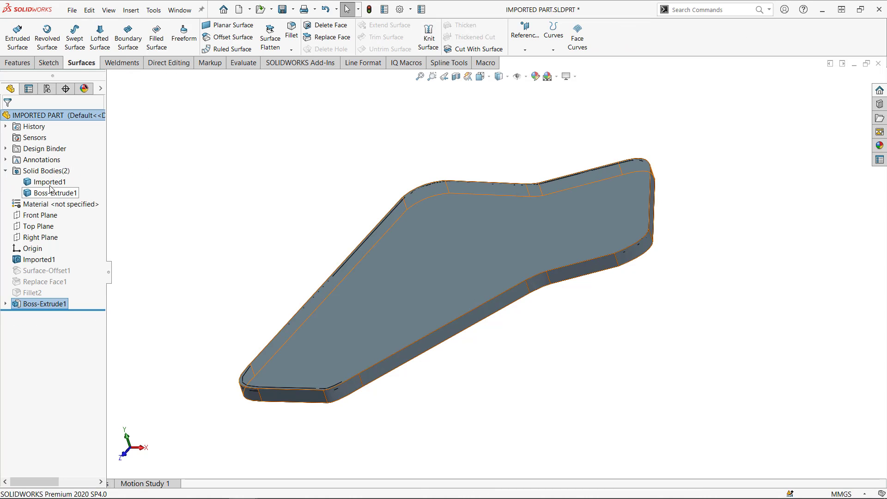
pyautogui.click(49, 182)
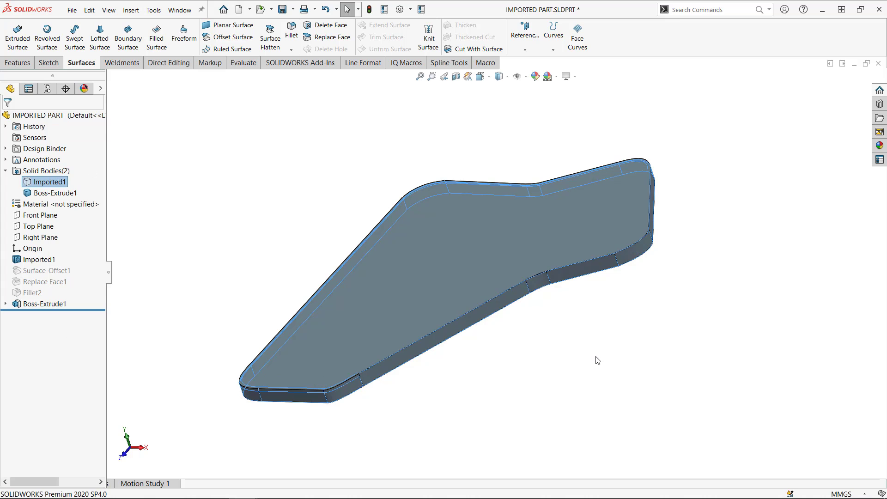
pyautogui.click(412, 358)
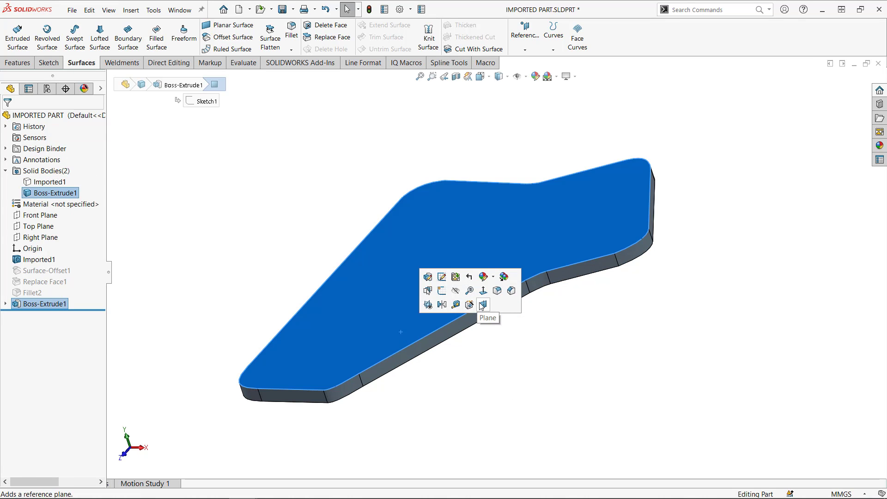
pyautogui.click(291, 31)
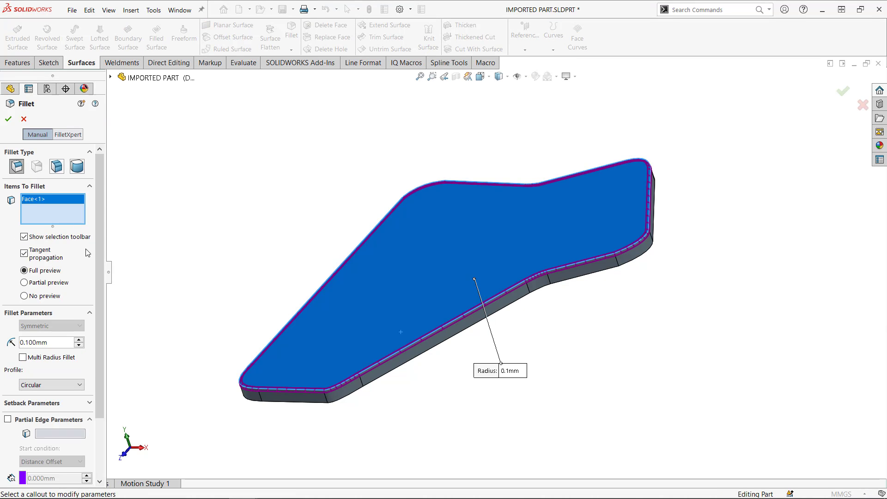
pyautogui.click(8, 118)
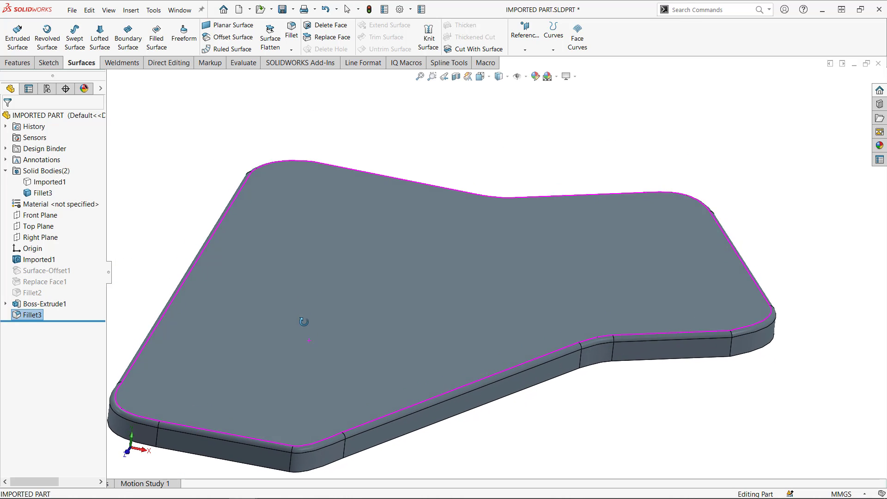
# - Remove the Imported1 body with Delete/Keep Body, leaving only the filleted new solid
pyautogui.rightClick(42, 182)
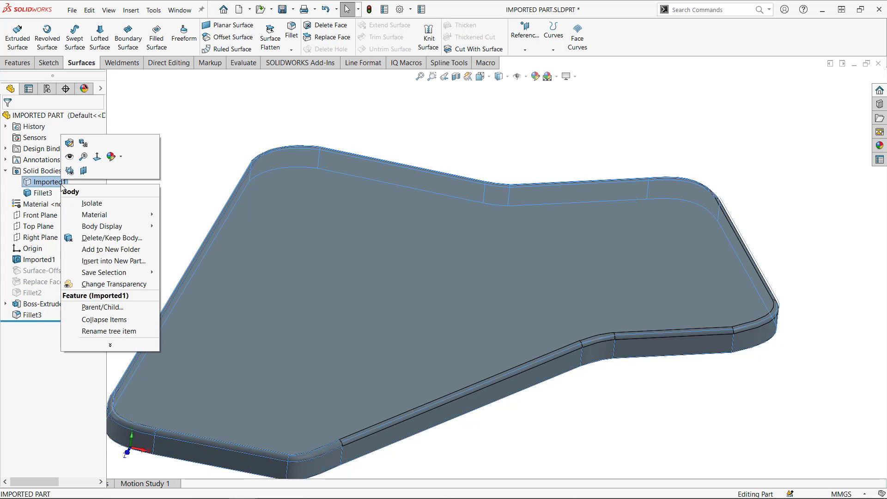
pyautogui.click(111, 238)
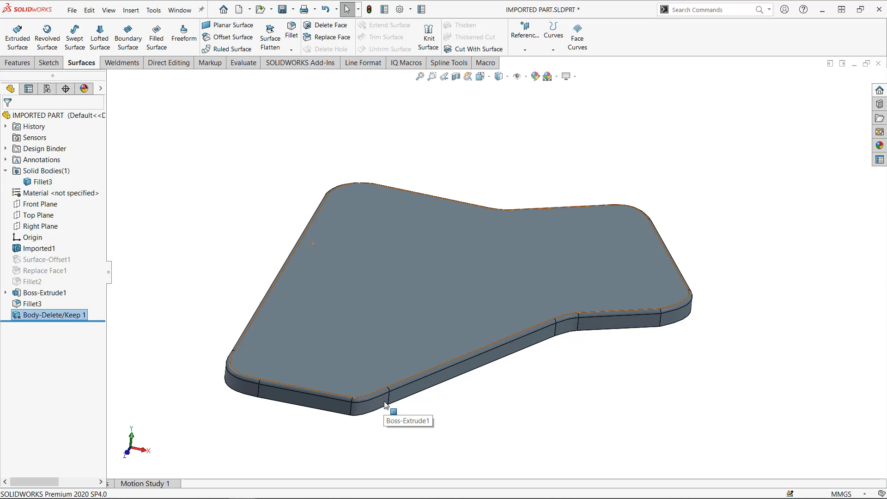
pyautogui.moveTo(325, 442)
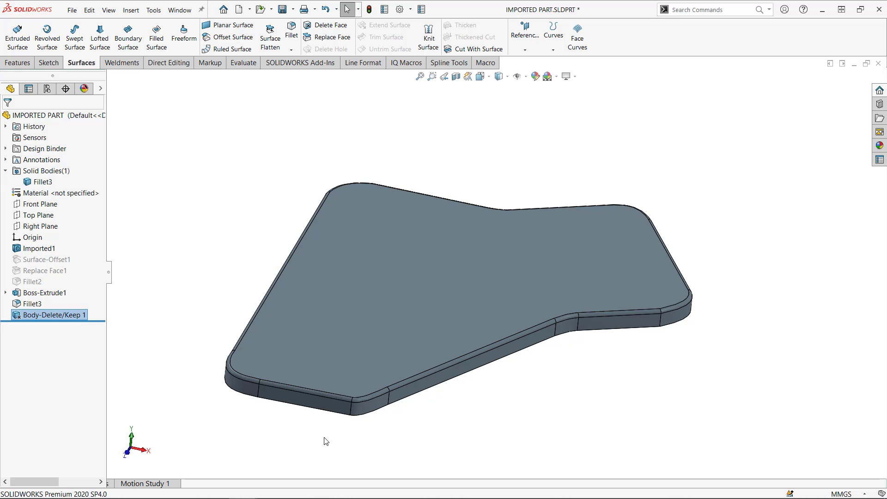